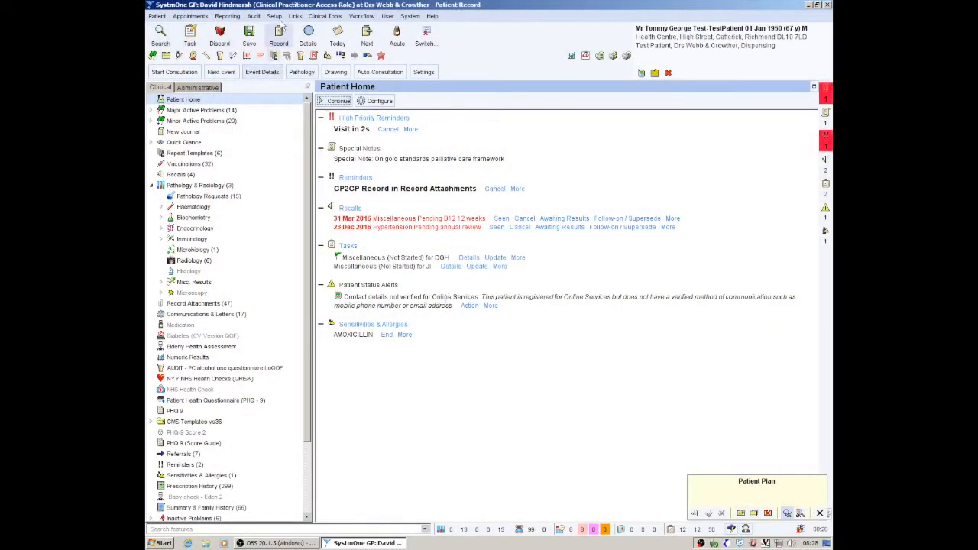
Reach New Template Maintenance from the Setup menu, listing the Clinical templates.
left_click(274, 16)
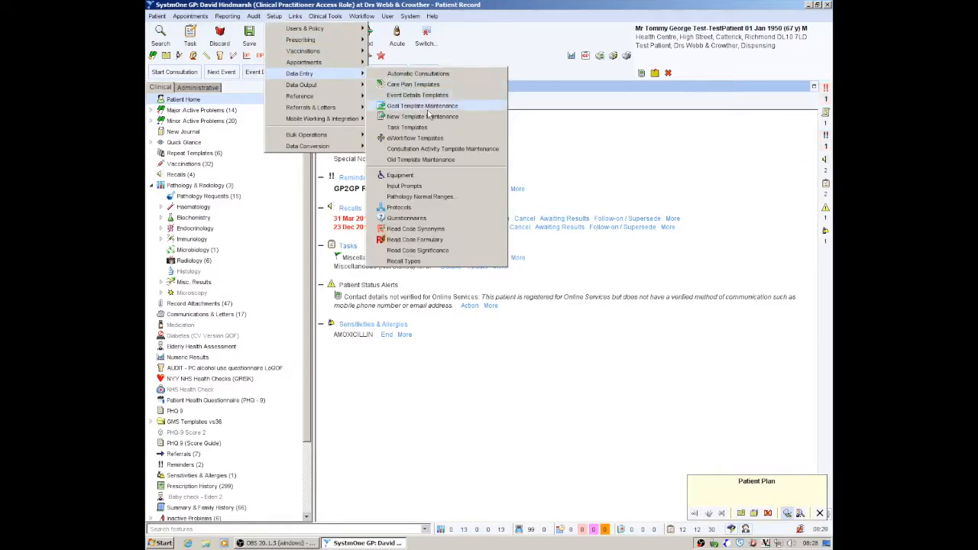
left_click(422, 116)
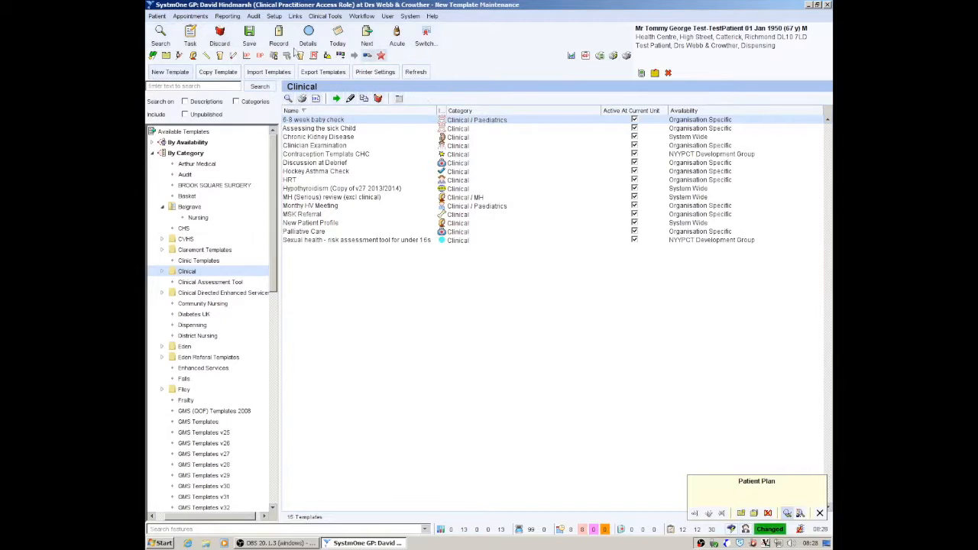
Import the Suffolk Punch Medical .xml template file from the Desktop.
left_click(269, 72)
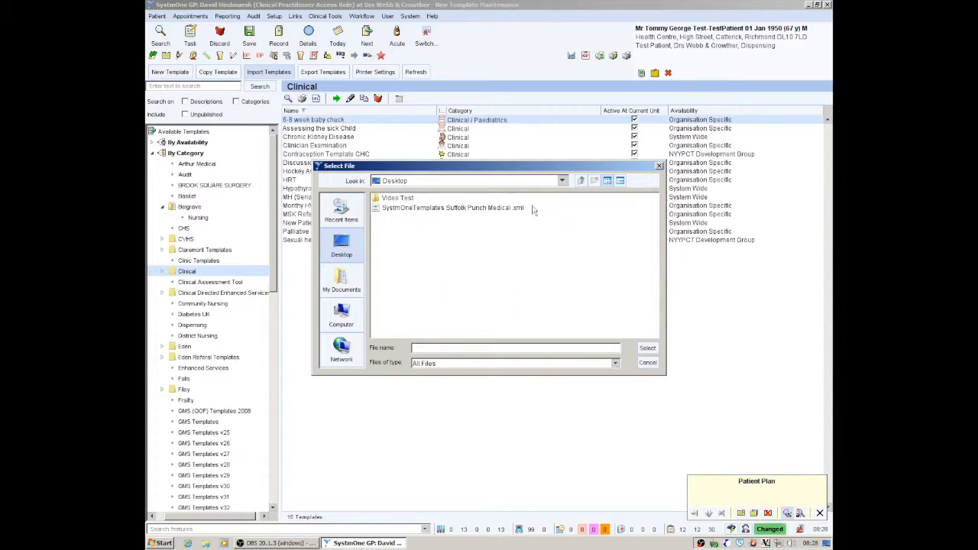
mouse_move(477, 234)
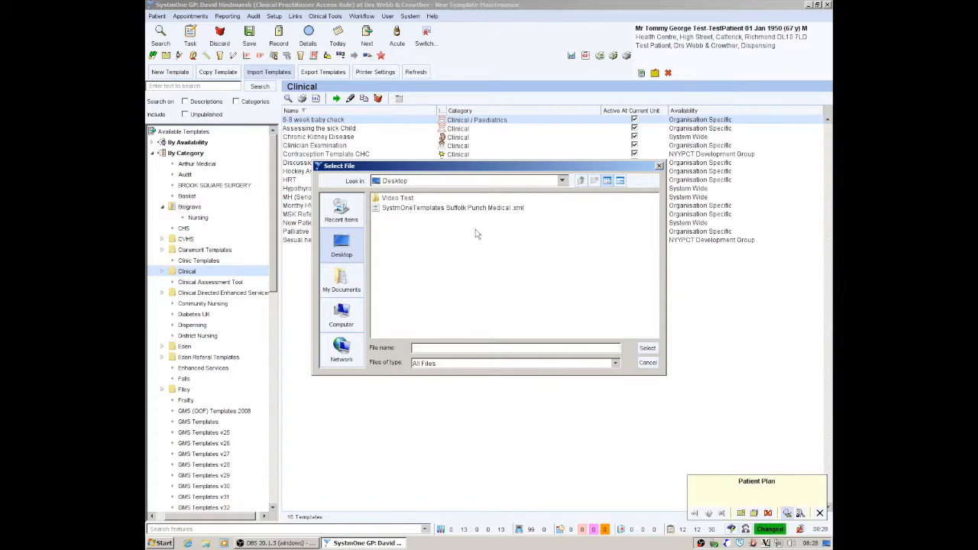
mouse_move(623, 142)
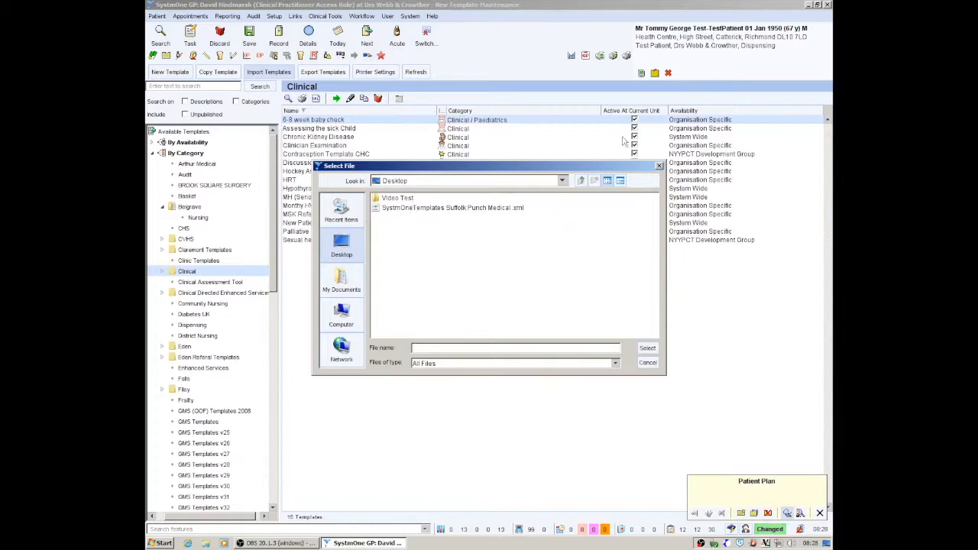
mouse_move(675, 285)
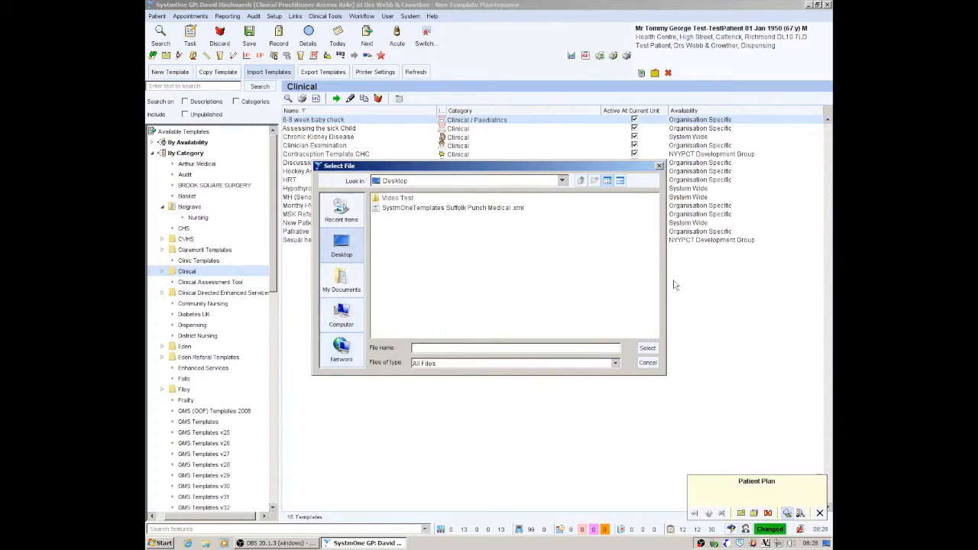
left_click(452, 208)
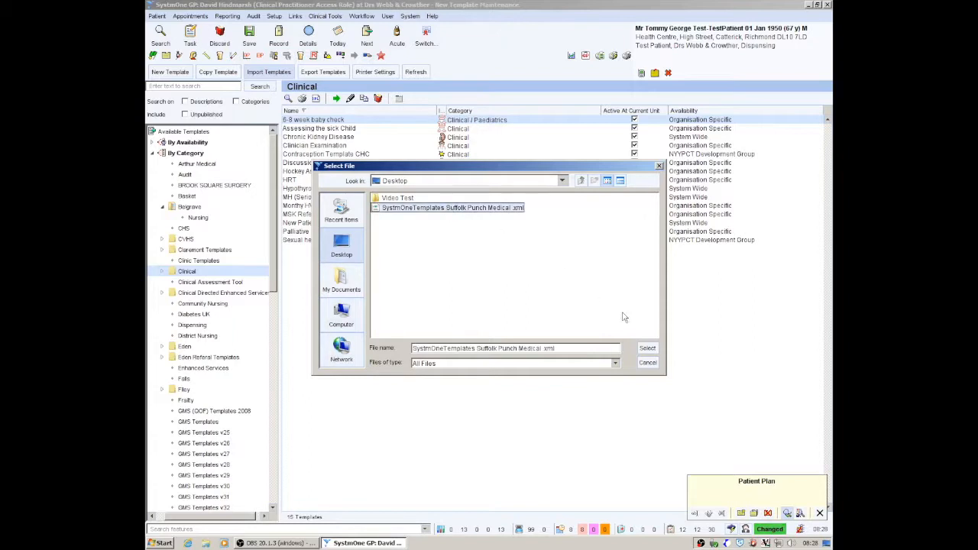
left_click(646, 349)
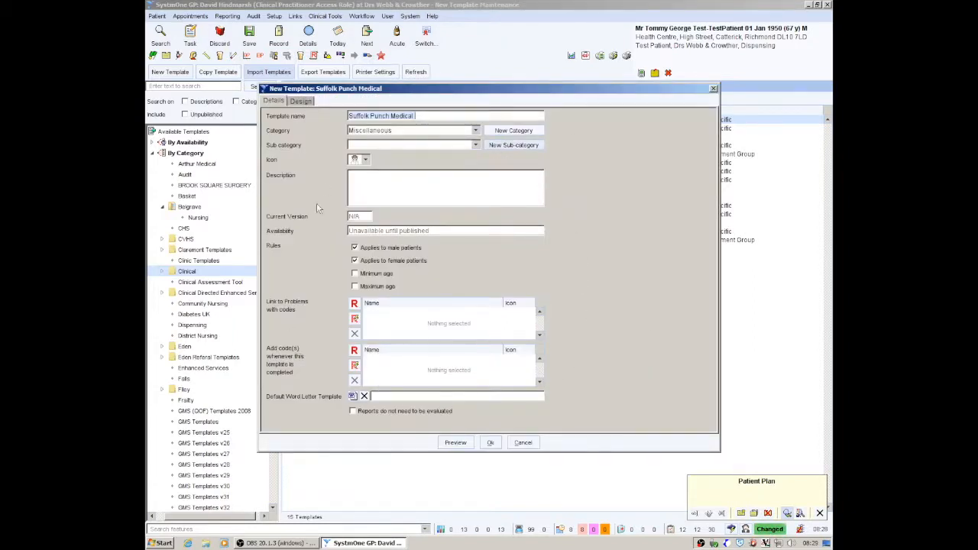
left_click(299, 101)
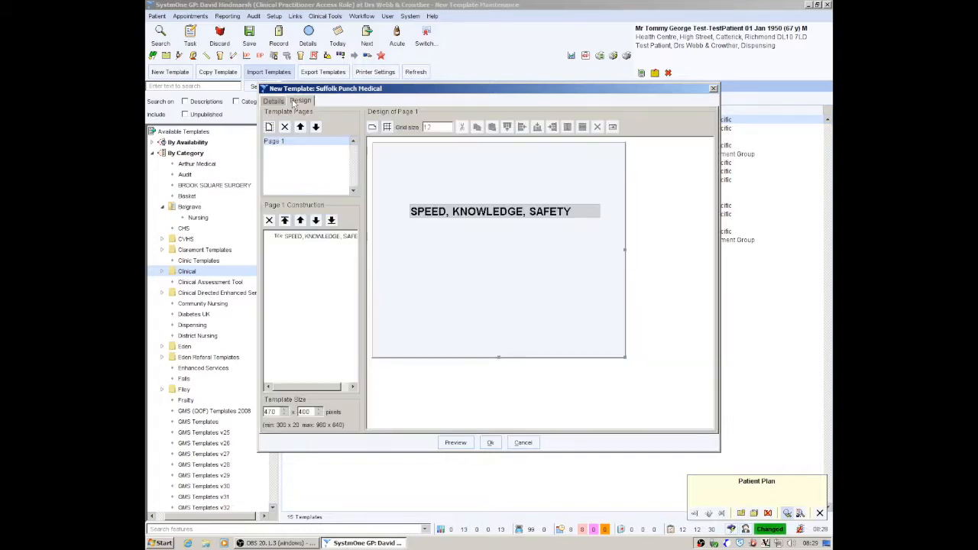
left_click(455, 443)
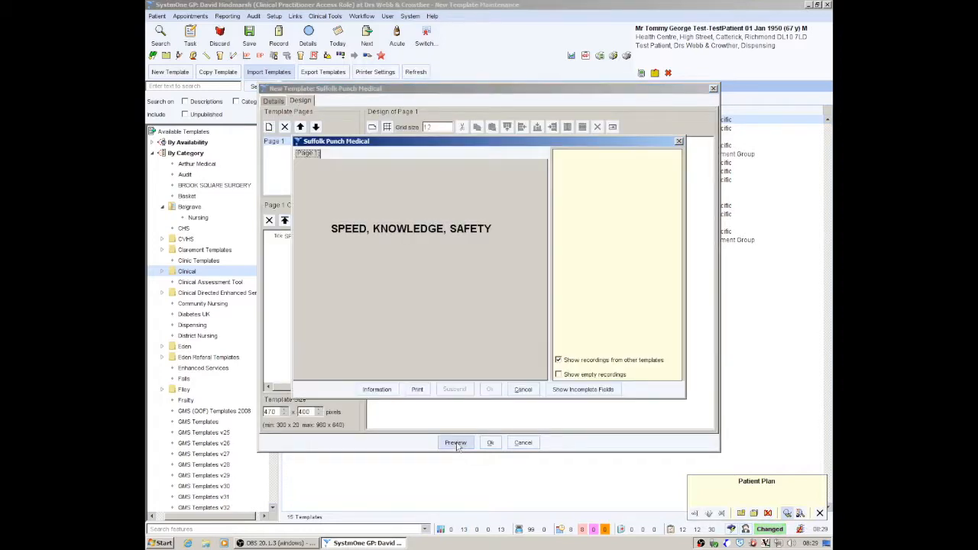
mouse_move(339, 288)
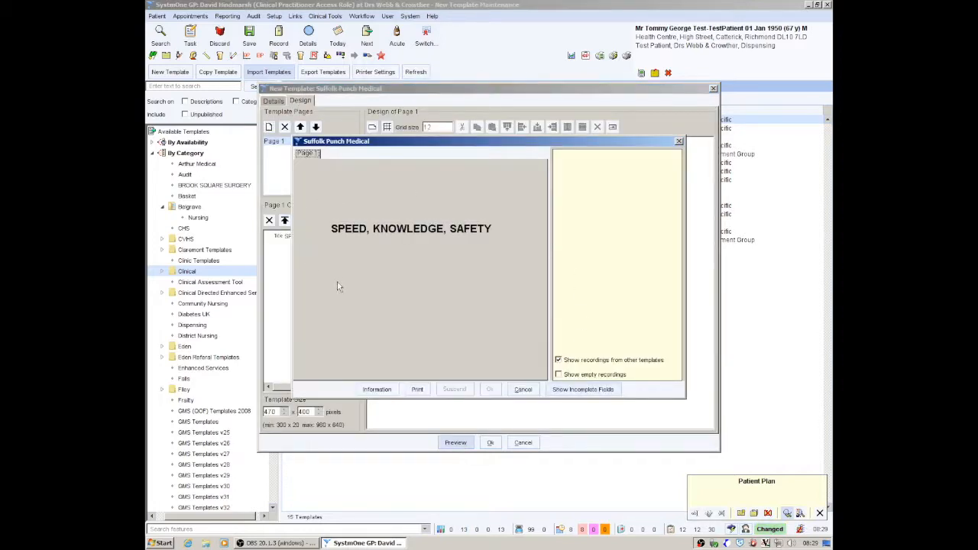
mouse_move(489, 360)
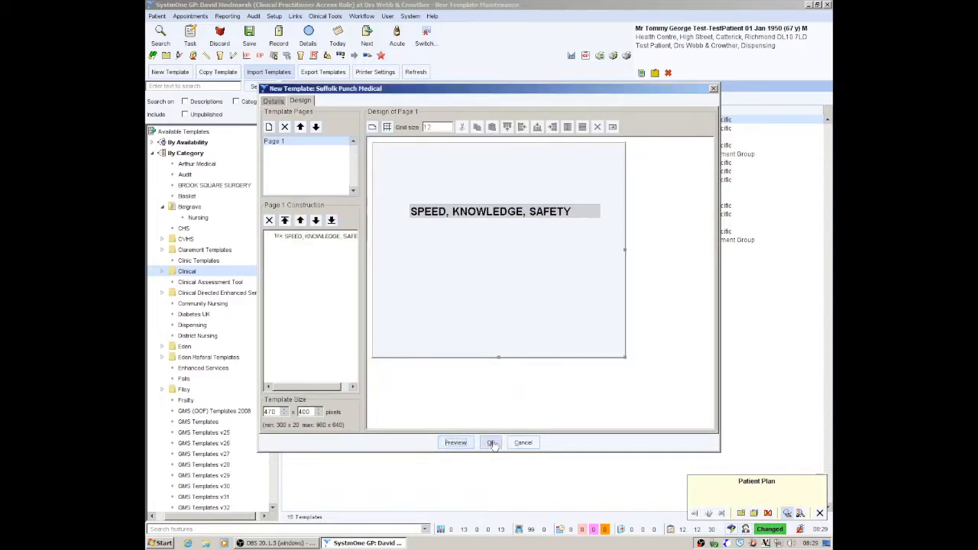
left_click(272, 101)
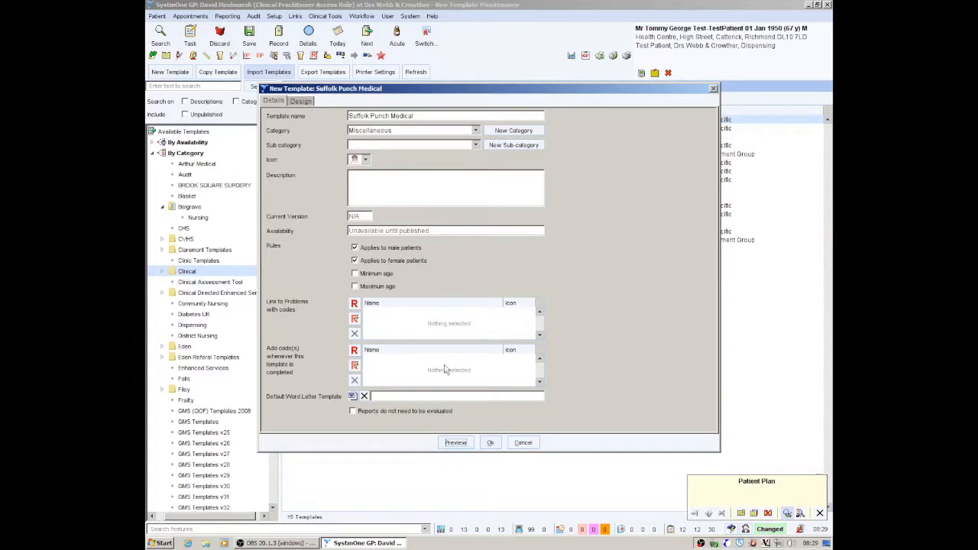
mouse_move(409, 136)
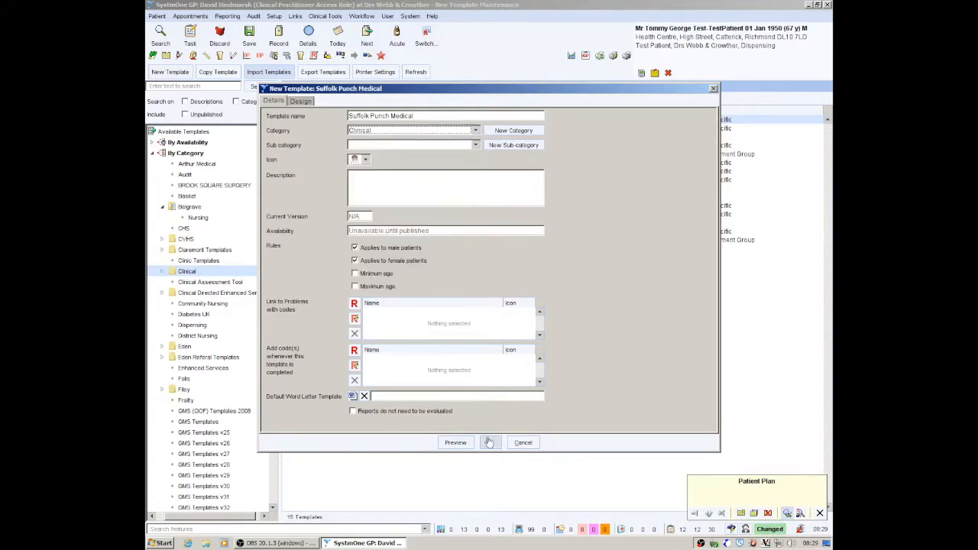
Save the template under Clinical with no description, acknowledging the publish reminder and creation message.
left_click(490, 443)
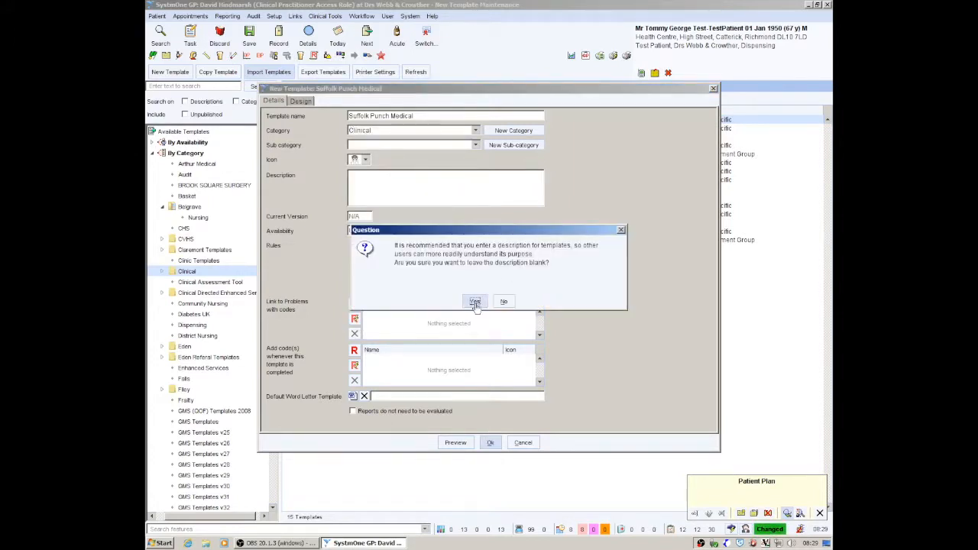
left_click(473, 301)
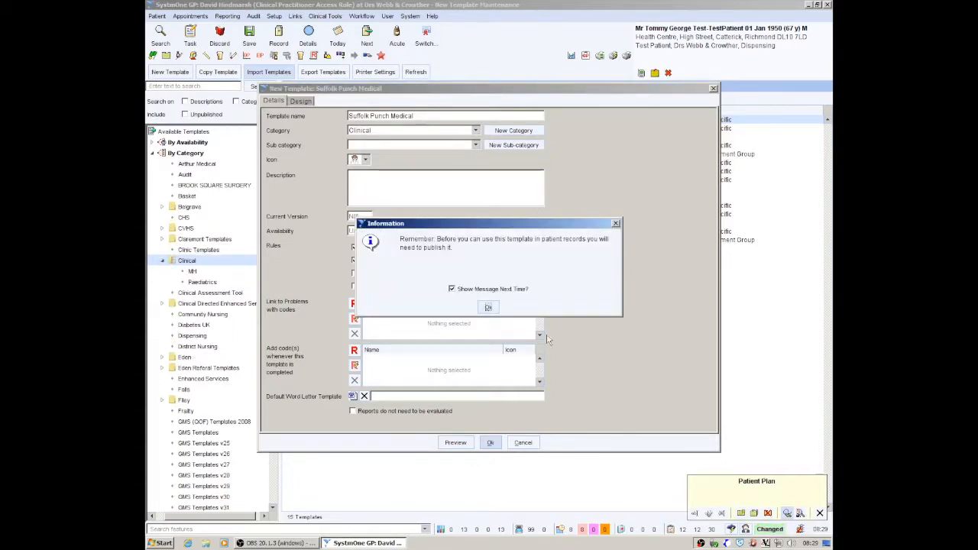
mouse_move(653, 256)
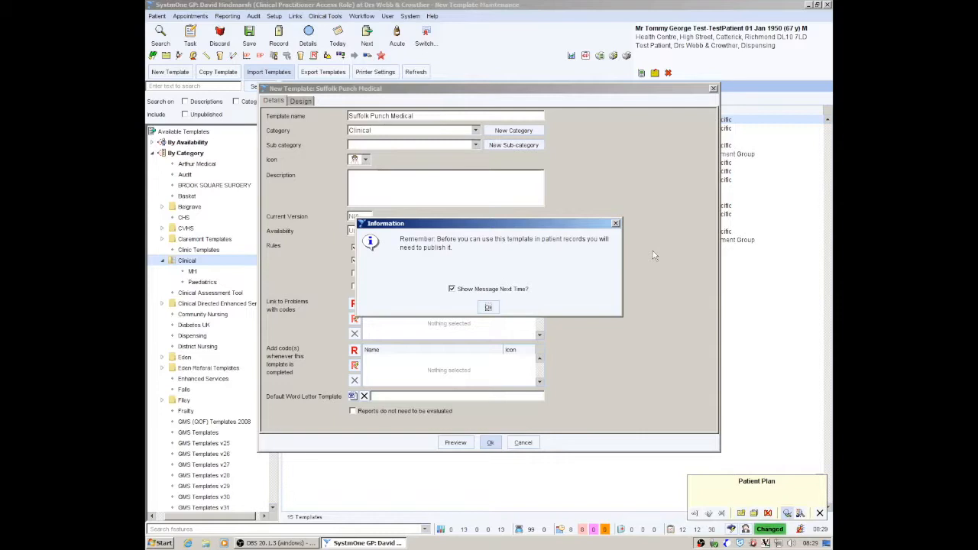
left_click(489, 307)
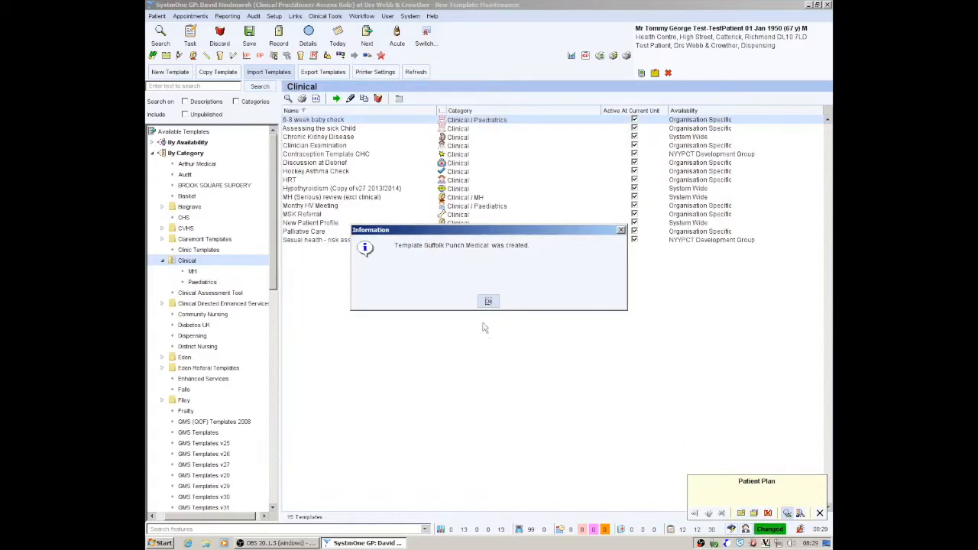
left_click(489, 300)
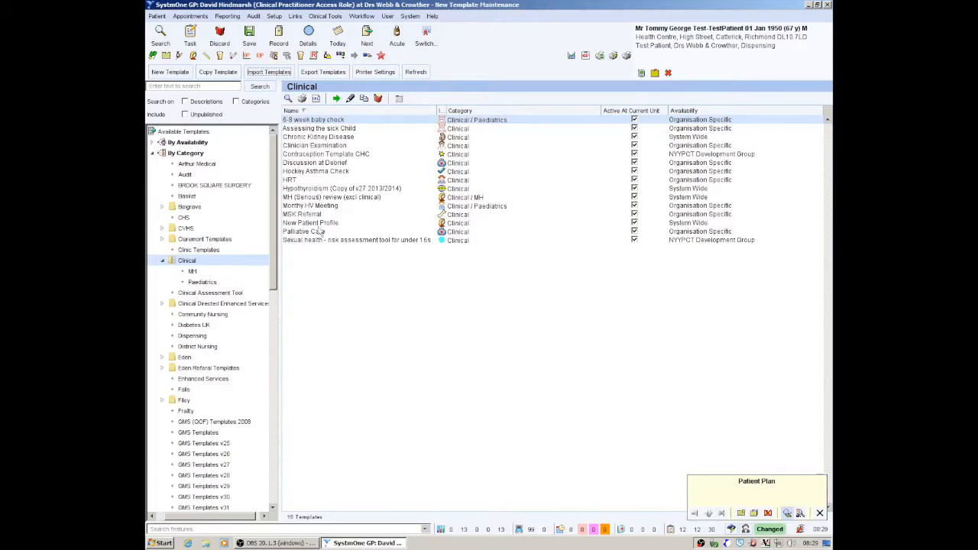
Search the Clinical templates for 'suffolk' with Unpublished included, listing Suffolk Punch Medical.
left_click(204, 238)
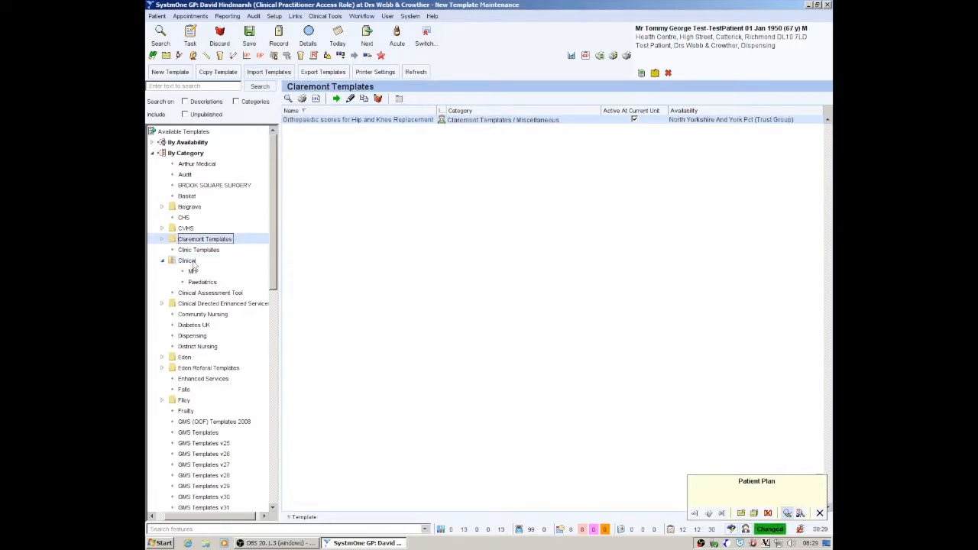
left_click(186, 260)
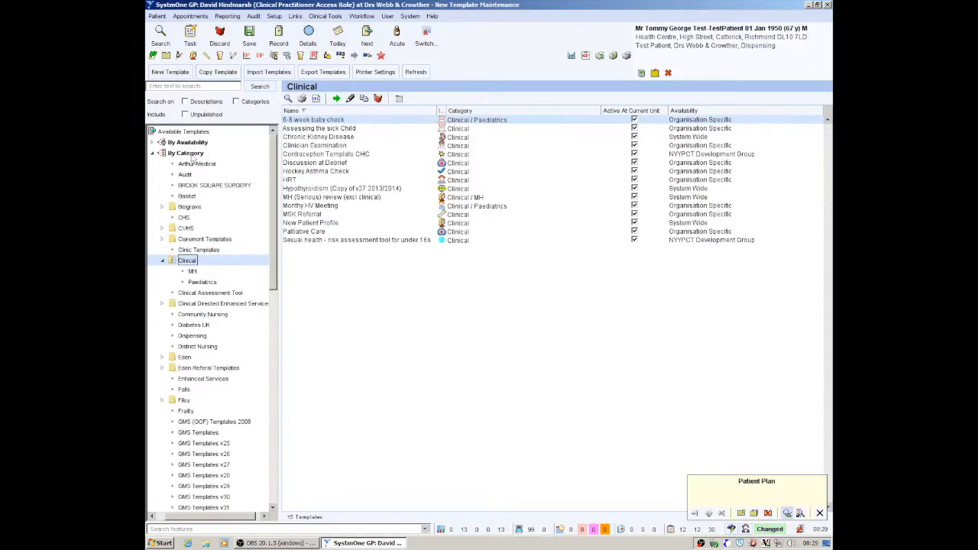
left_click(184, 113)
type("su")
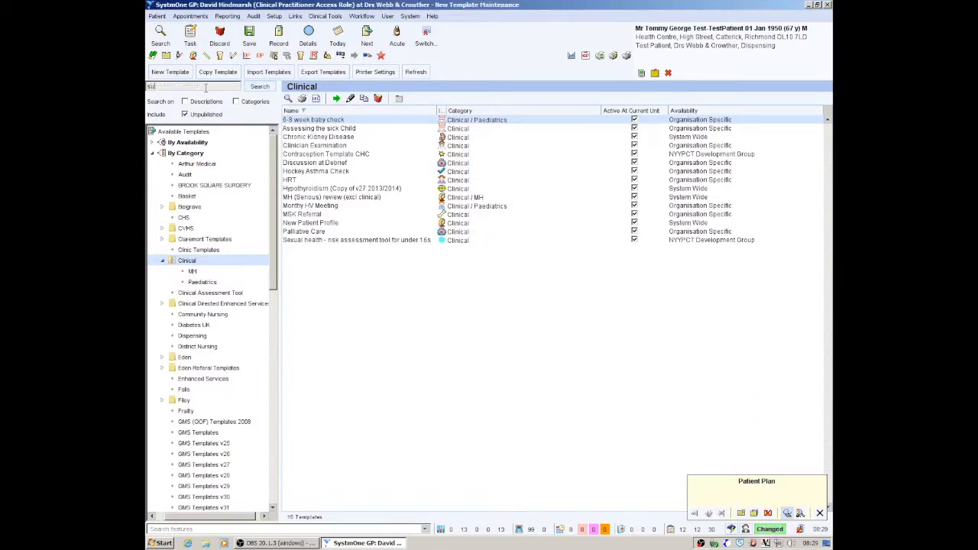
left_click(260, 85)
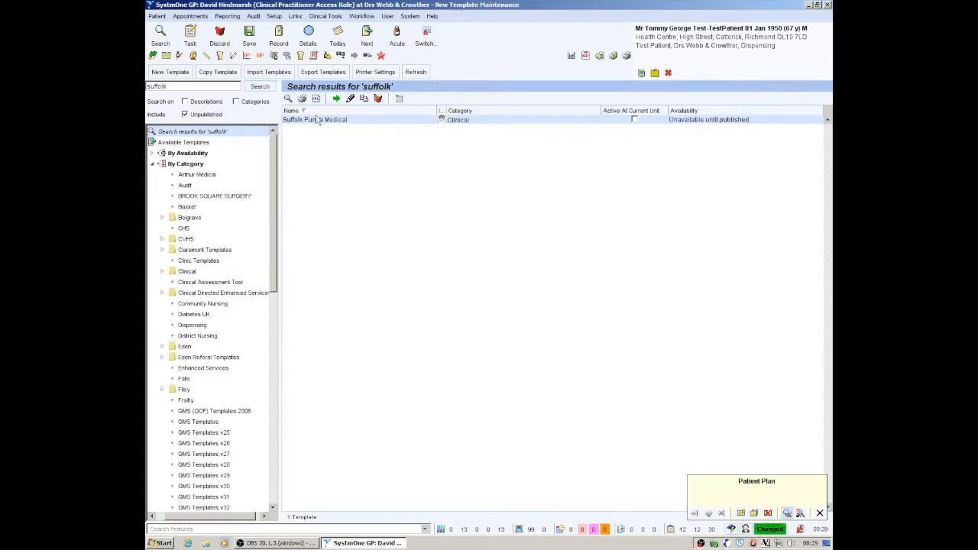
mouse_move(703, 151)
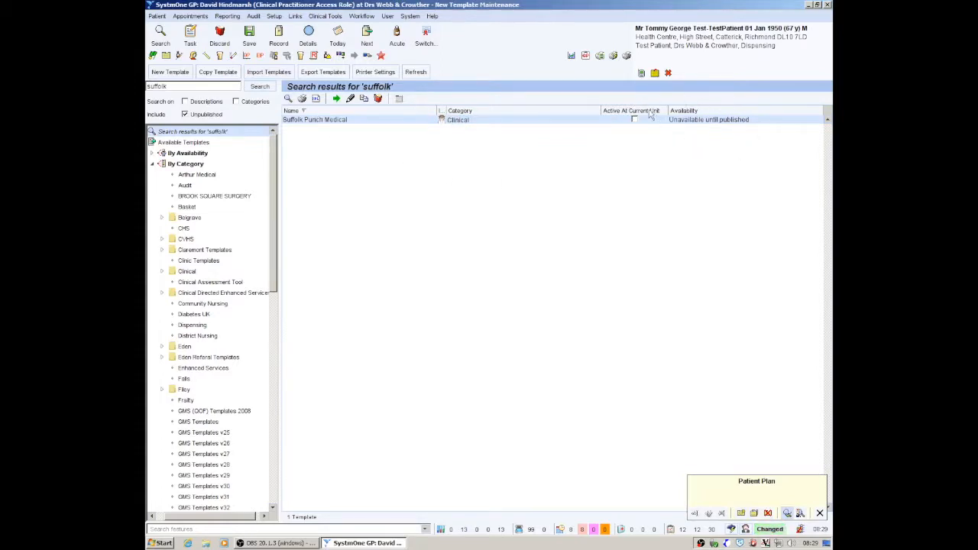
mouse_move(603, 128)
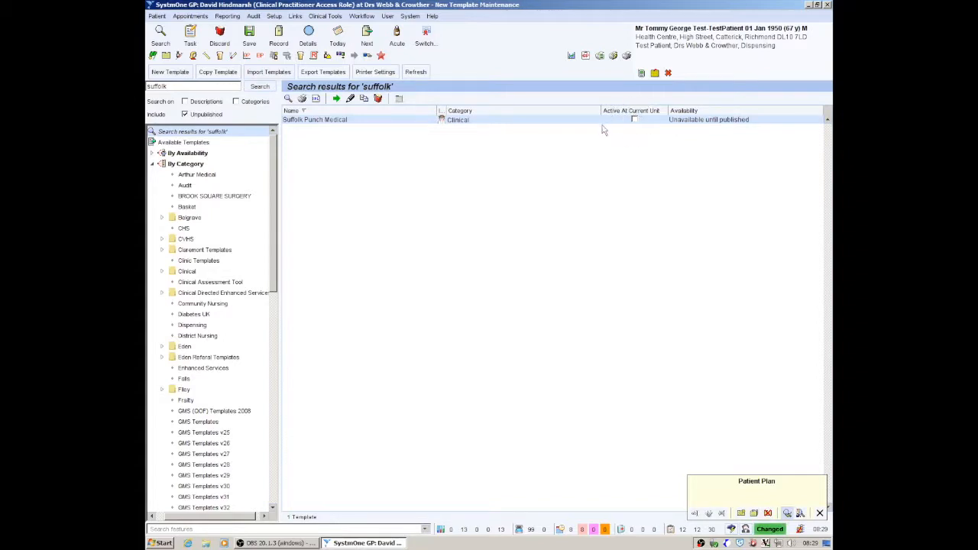
mouse_move(441, 98)
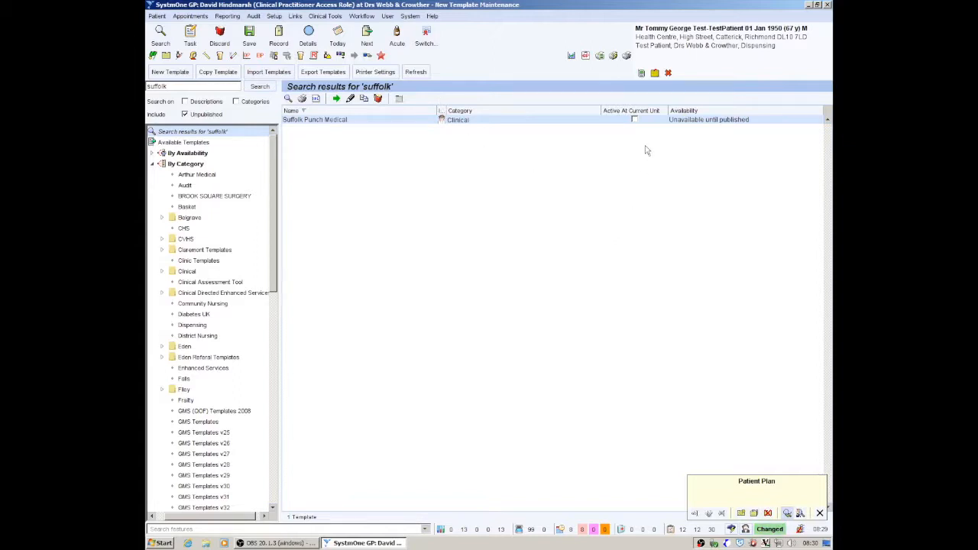
mouse_move(808, 113)
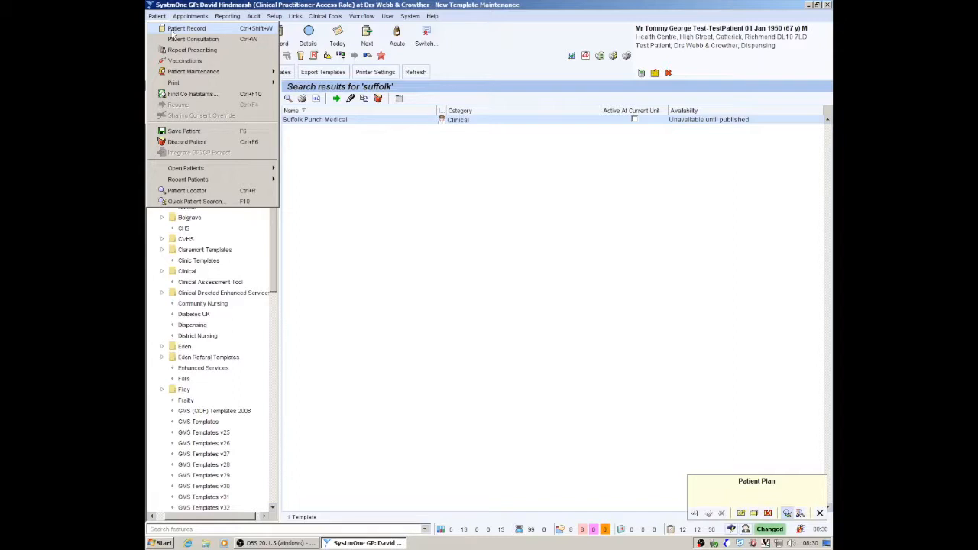
From the patient record, launch Assessing the sick Child despite the under-13 warning, then cancel it.
left_click(186, 28)
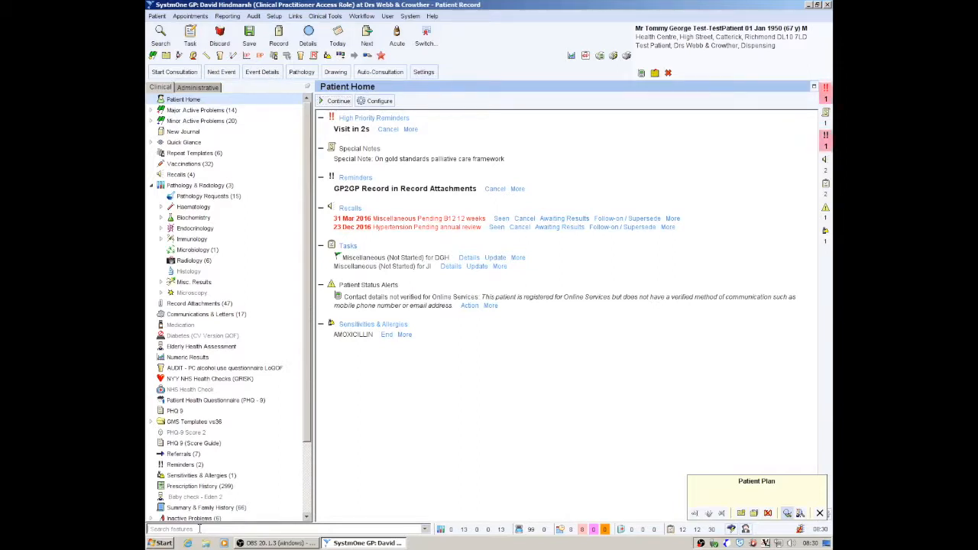
type("sick")
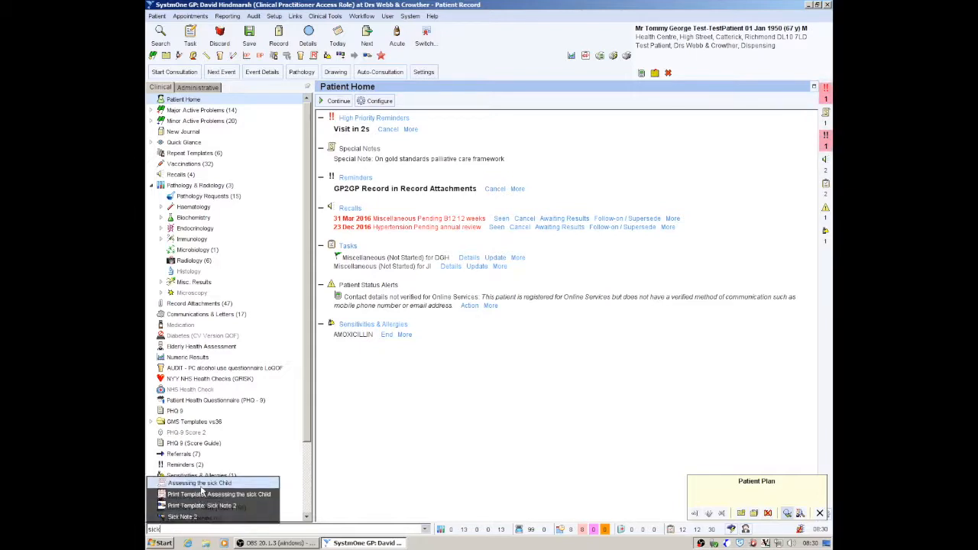
mouse_move(200, 483)
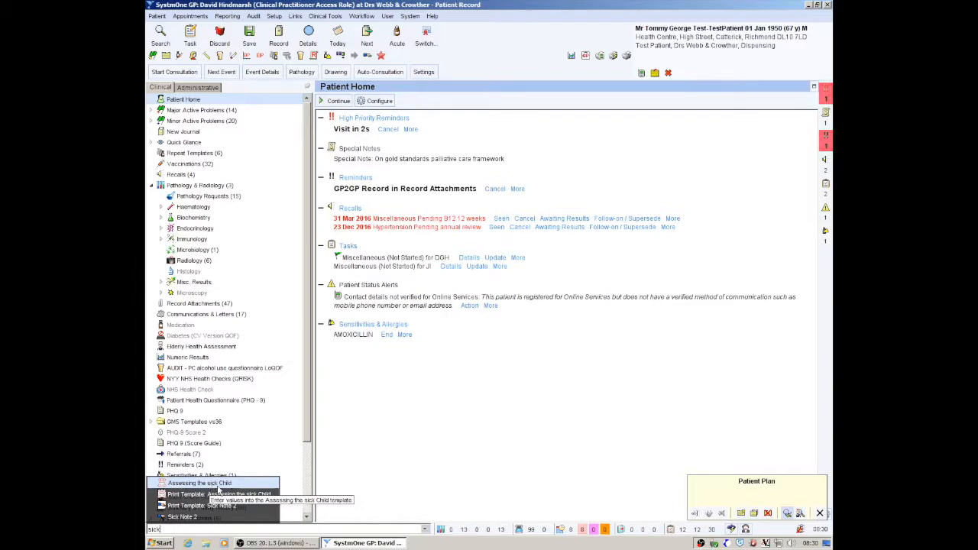
left_click(199, 482)
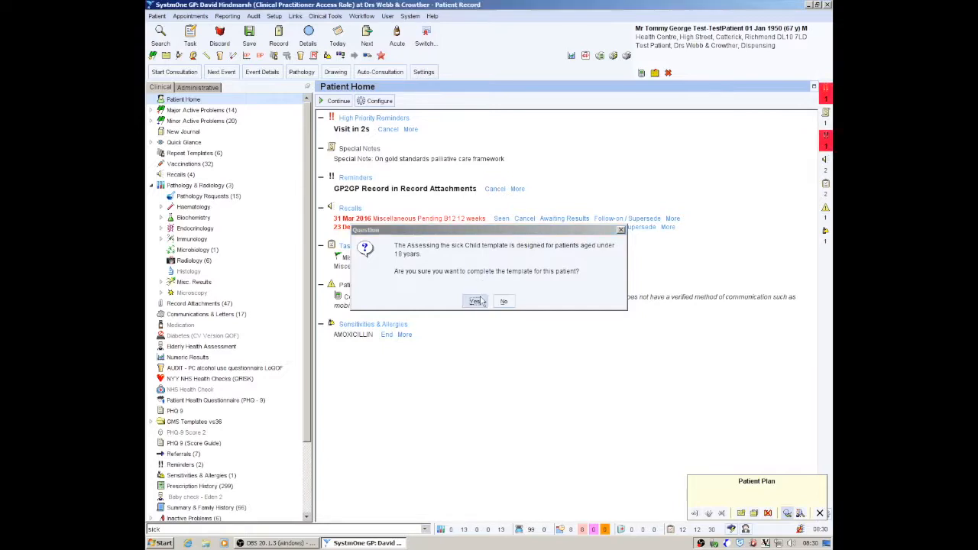
left_click(475, 301)
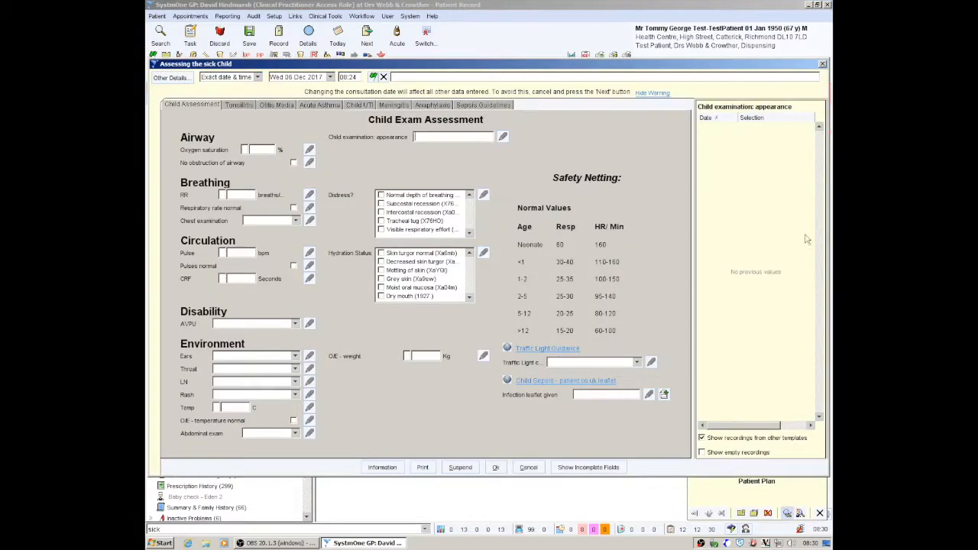
left_click(529, 467)
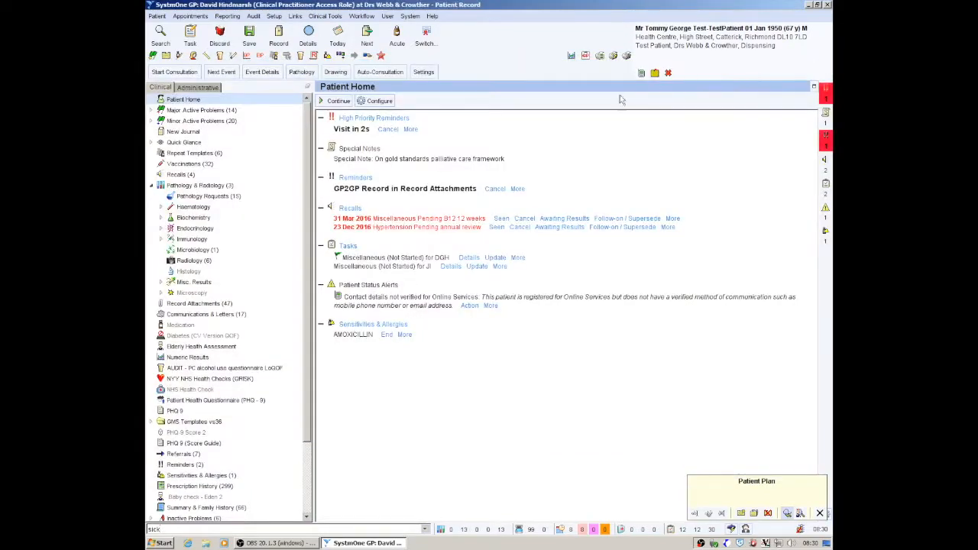